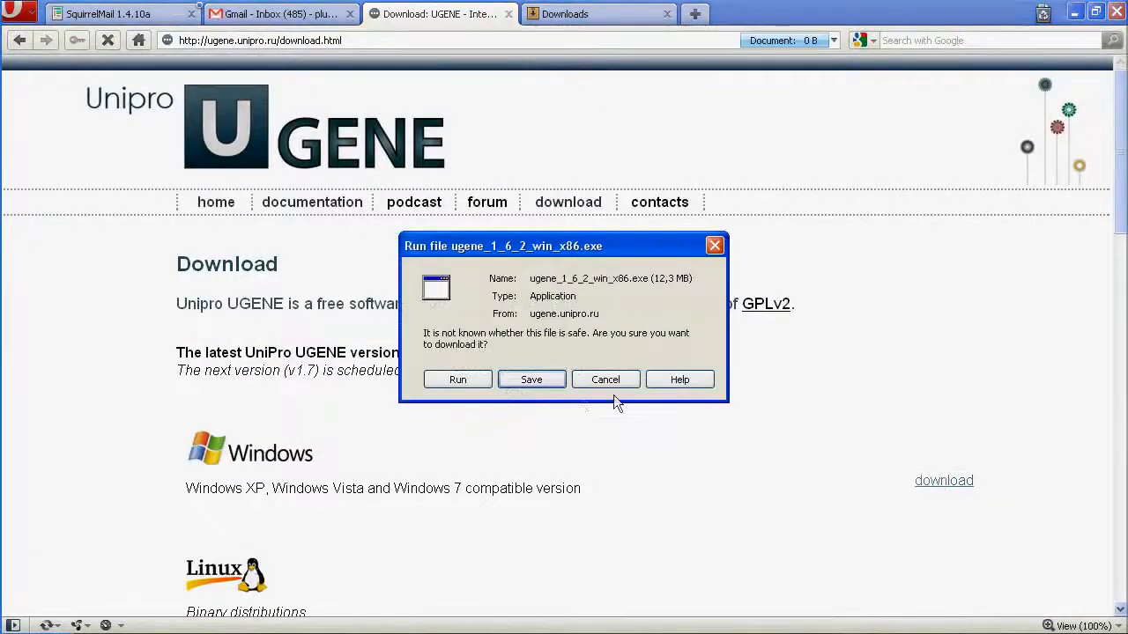
- Accept the download of ugene_1_6_2_win_x86.exe in Opera's download dialog
{"action": "left_click", "coordinate": [458, 379]}
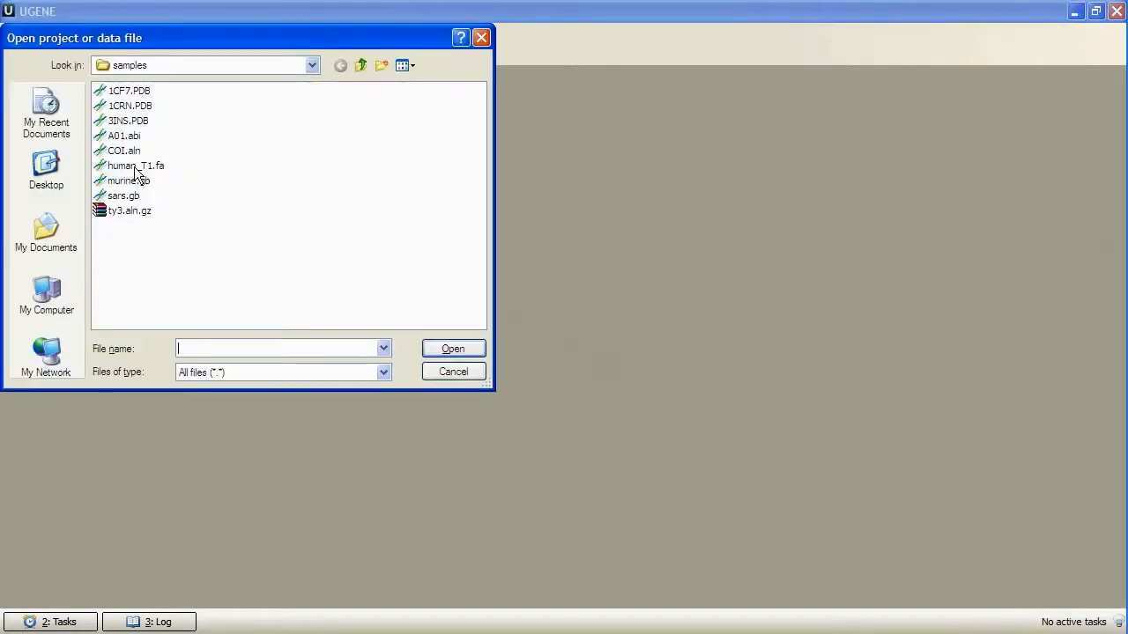
- Load human_T1.fa from the UGENE samples folder into the sequence view
{"action": "left_click", "coordinate": [452, 349]}
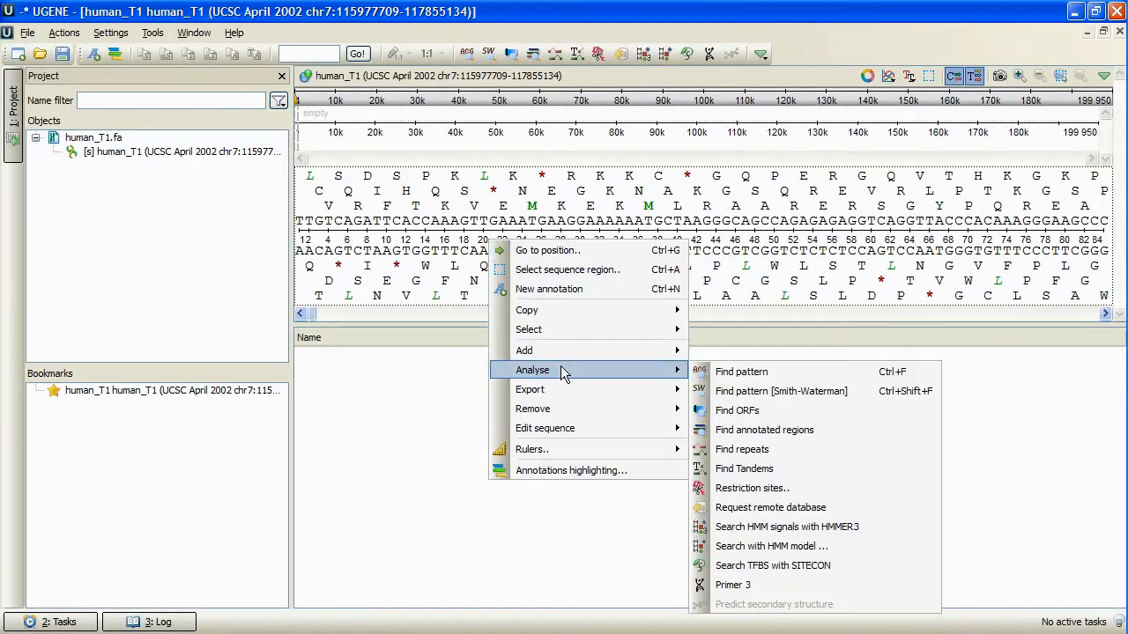
{"action": "mouse_move", "coordinate": [754, 449]}
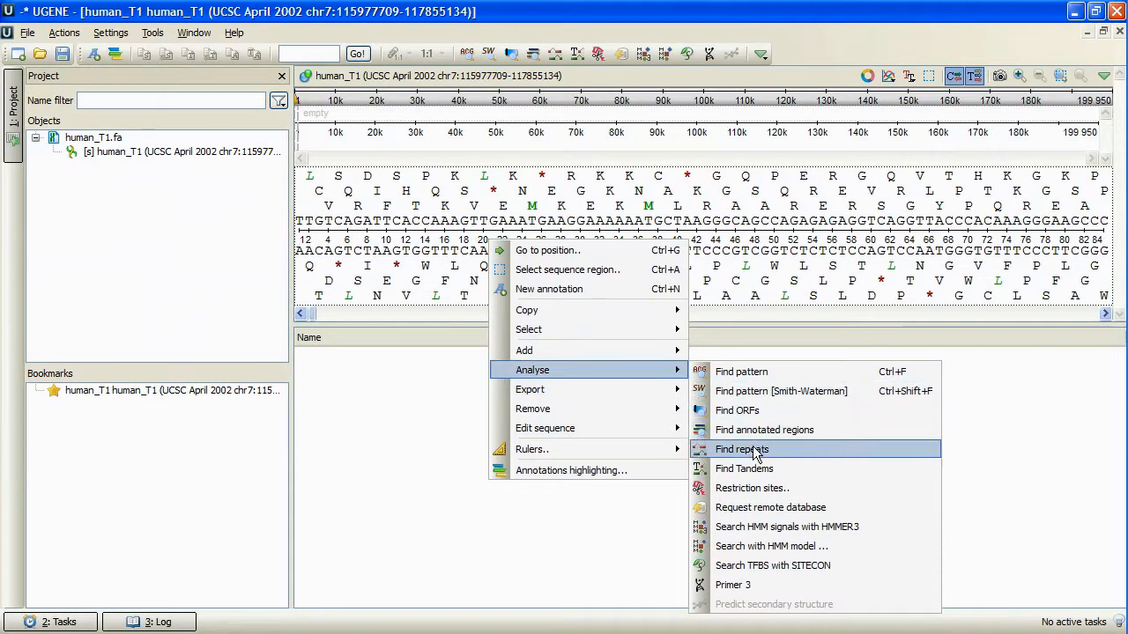
- Start Find repeats on human_T1 with a 30 bp minimum repeat length
{"action": "left_click", "coordinate": [740, 449]}
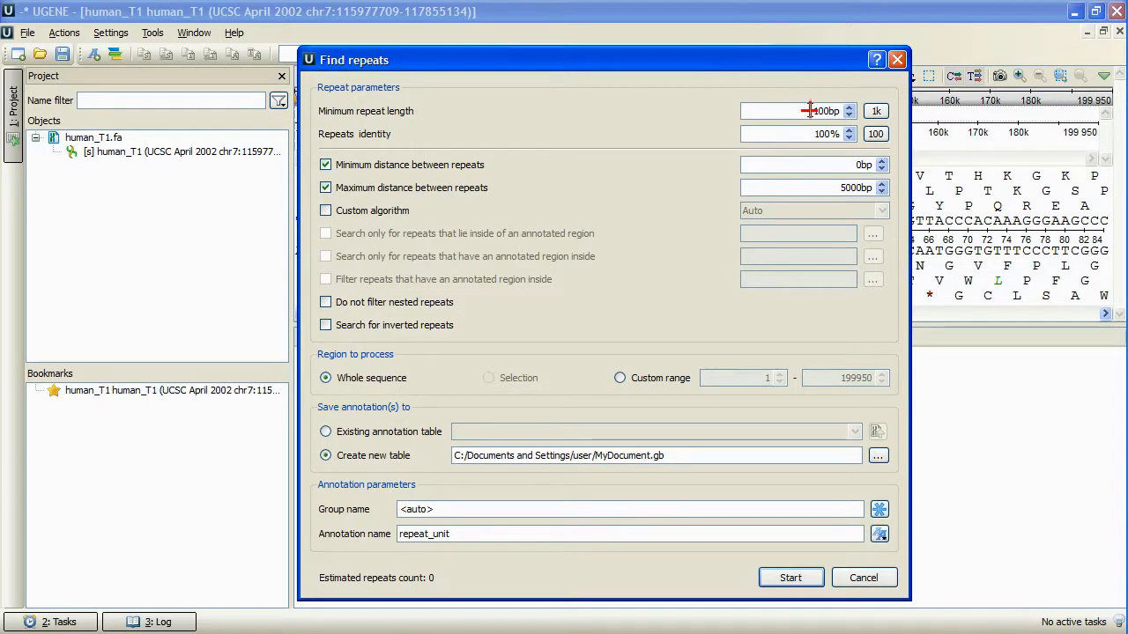
{"action": "type", "text": "30"}
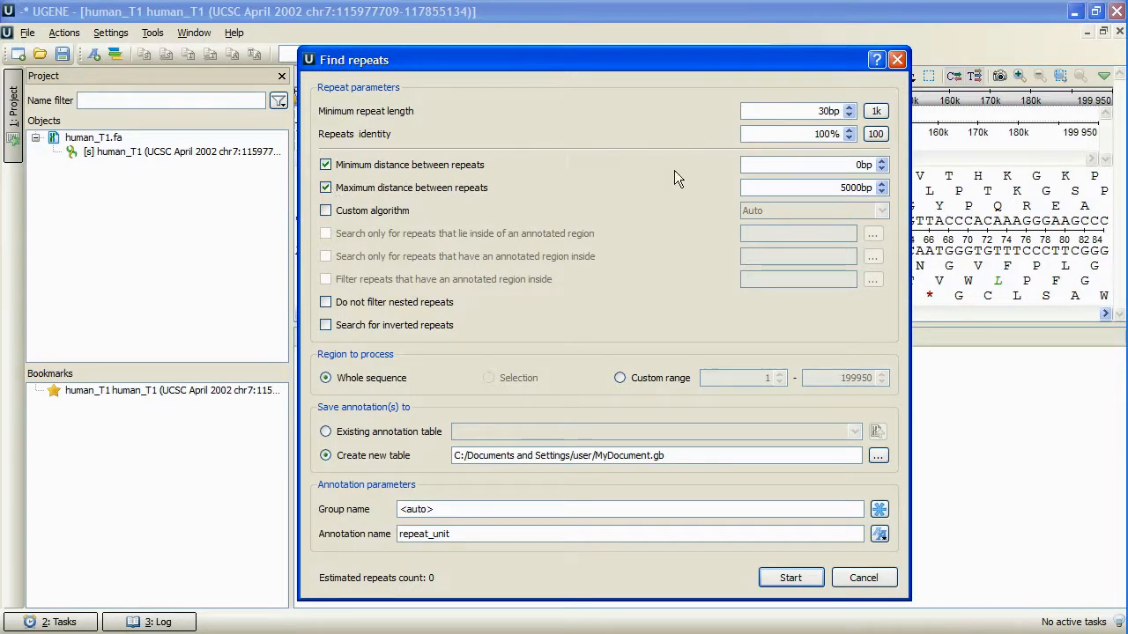
{"action": "mouse_move", "coordinate": [714, 176]}
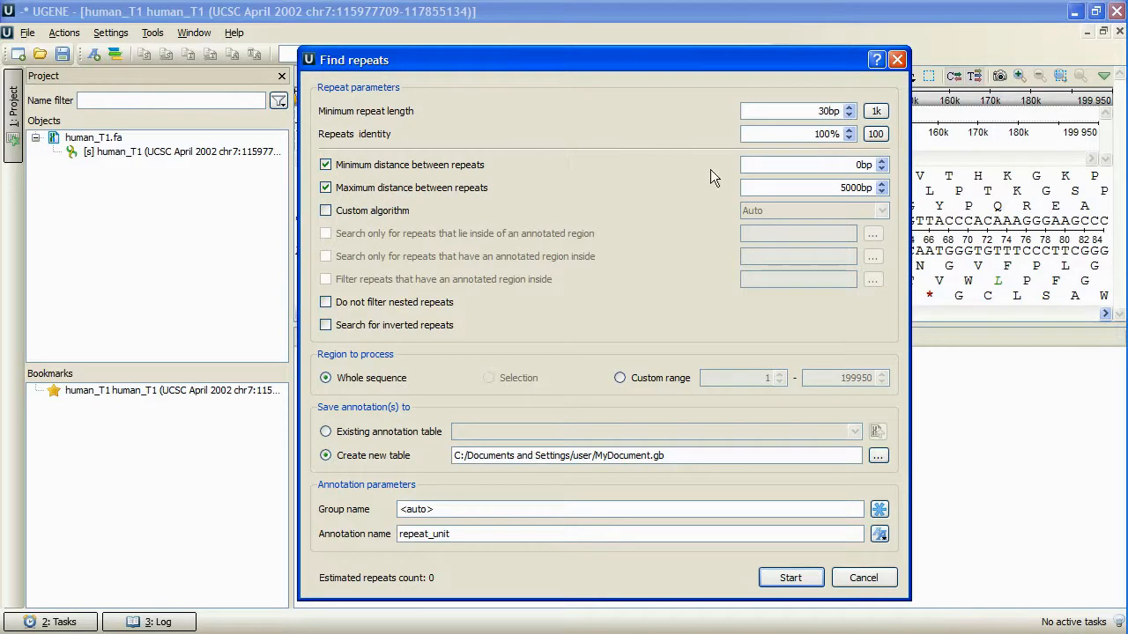
- Try the custom algorithm, nested-repeat and inverted-repeat options, leaving all of them unchecked
{"action": "left_click", "coordinate": [324, 210]}
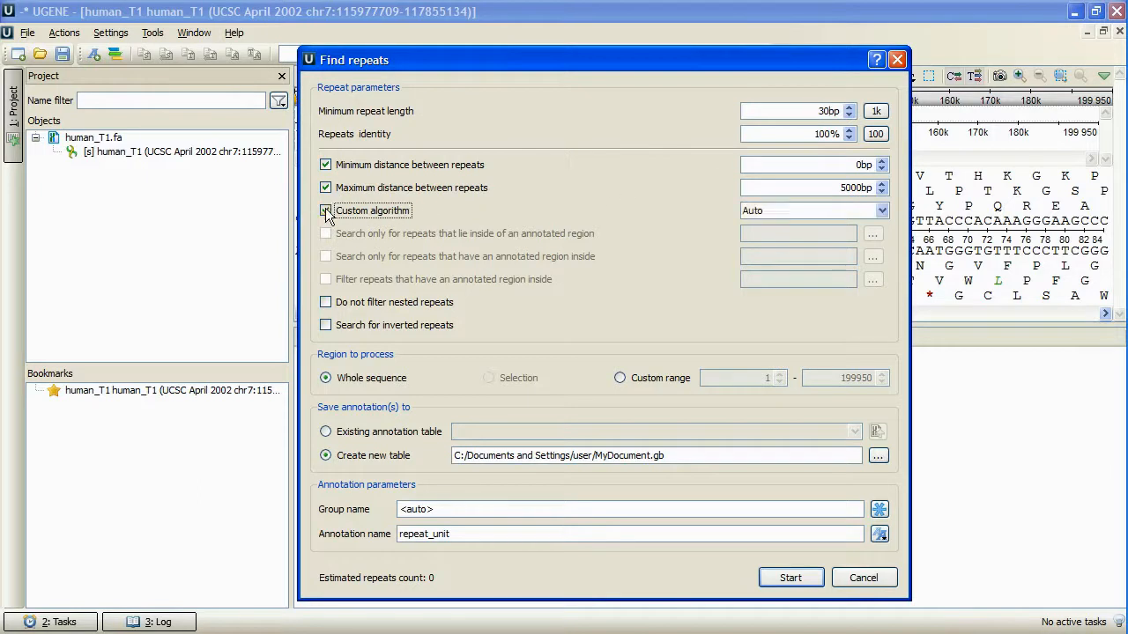
{"action": "left_click", "coordinate": [324, 210]}
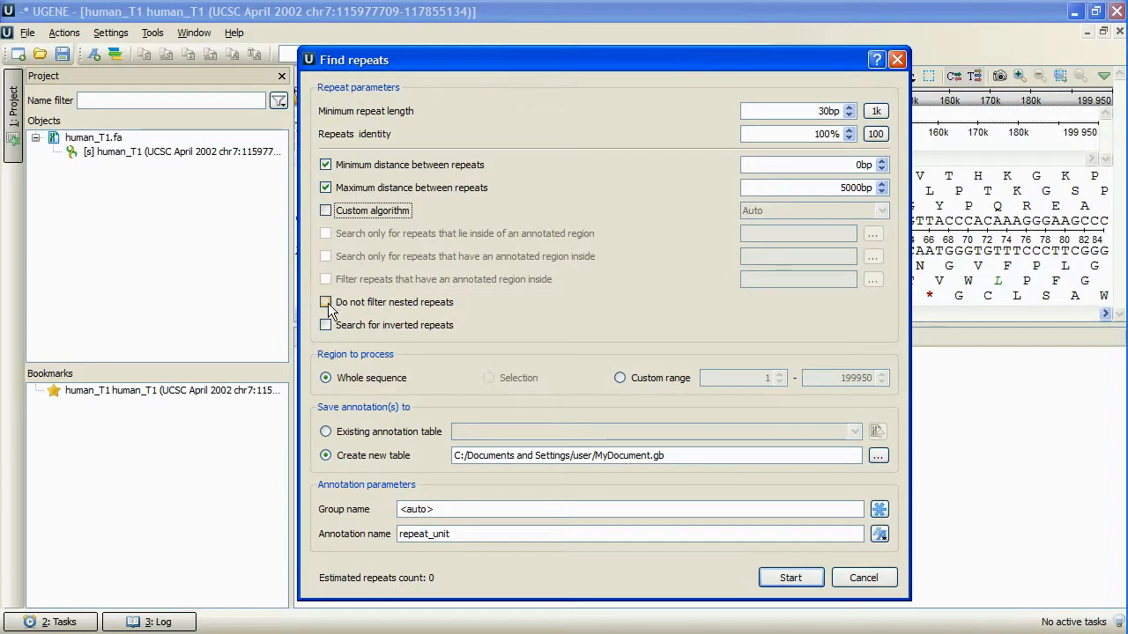
{"action": "left_click", "coordinate": [324, 303]}
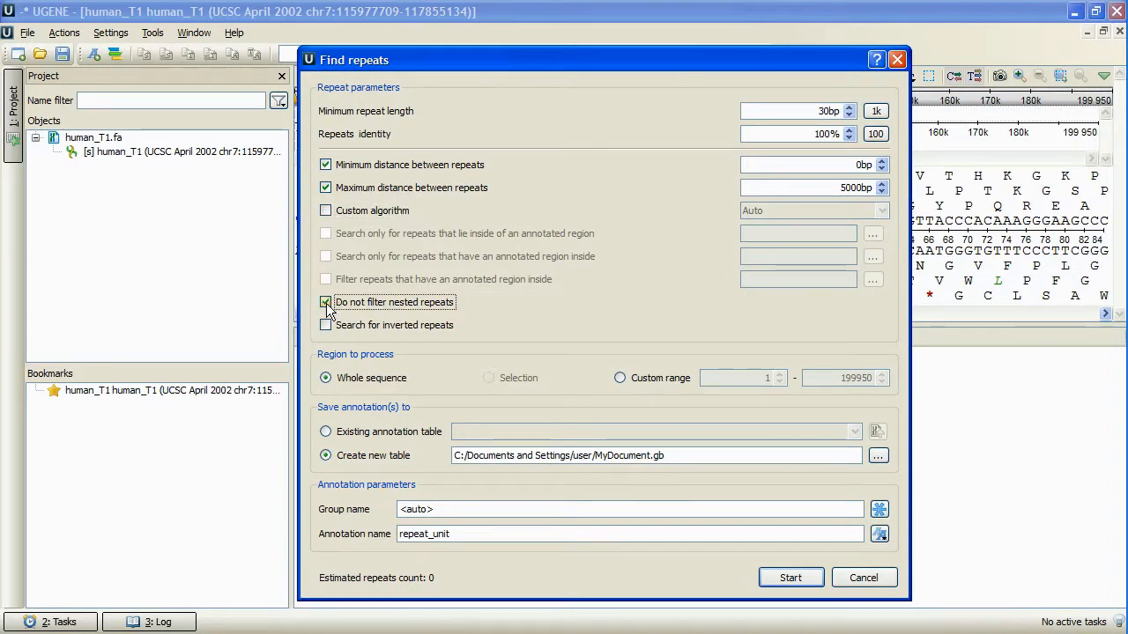
{"action": "left_click", "coordinate": [324, 304]}
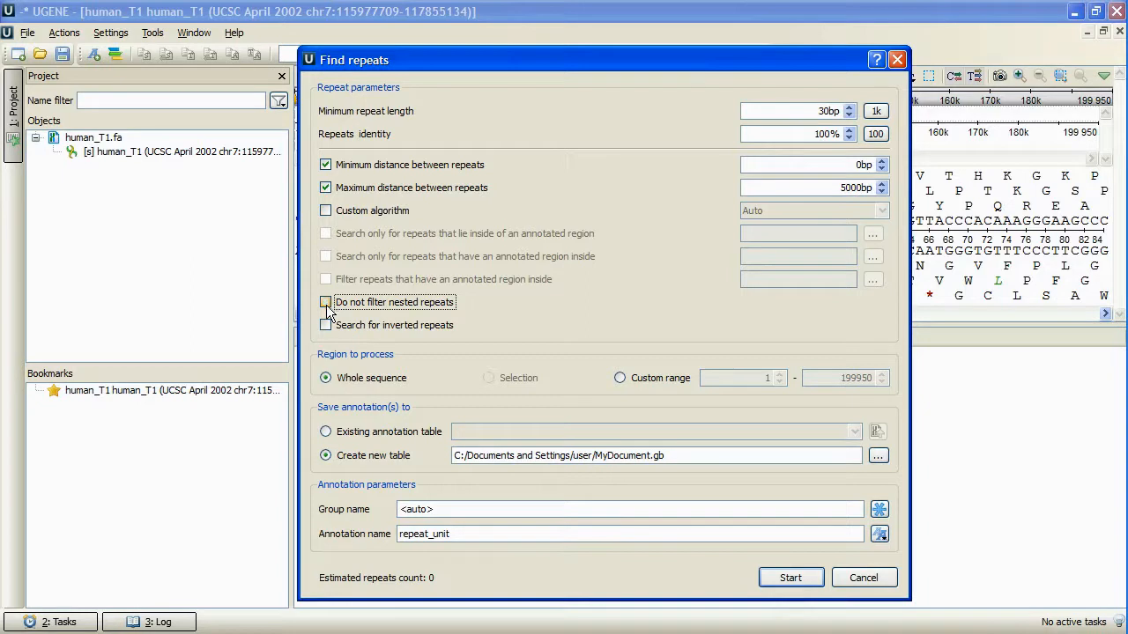
{"action": "left_click", "coordinate": [325, 324]}
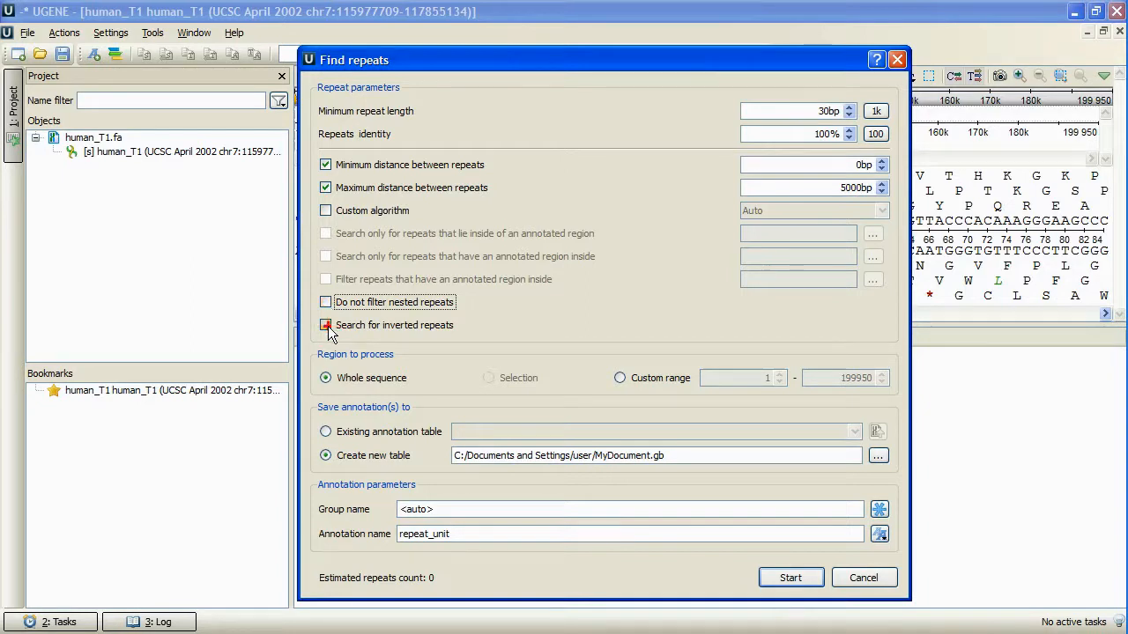
{"action": "left_click", "coordinate": [325, 324]}
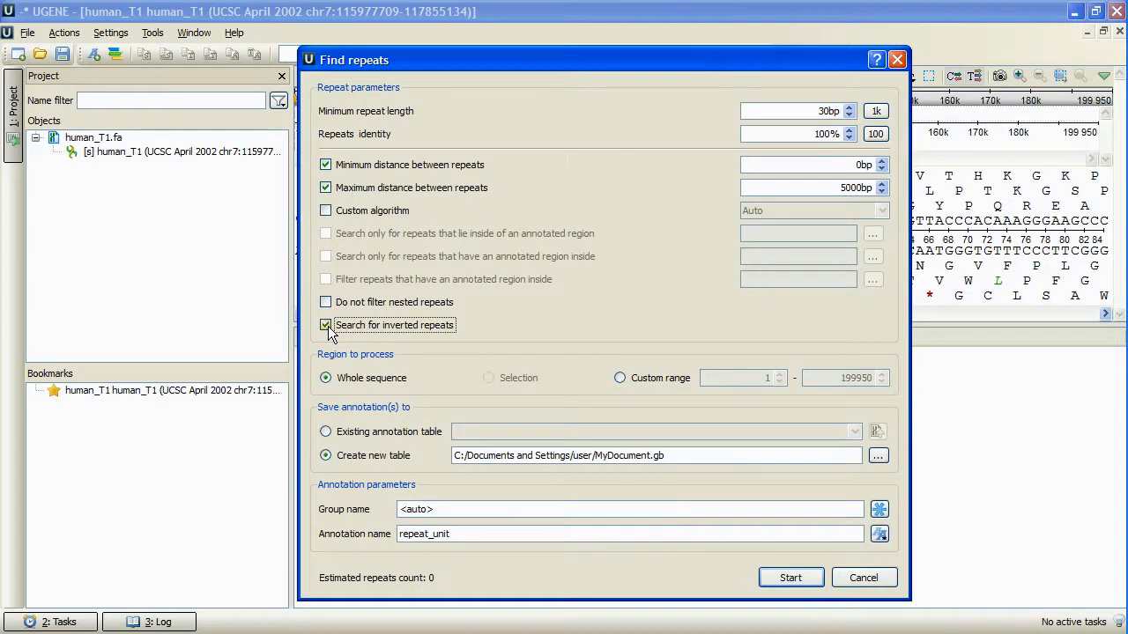
{"action": "left_click", "coordinate": [324, 324]}
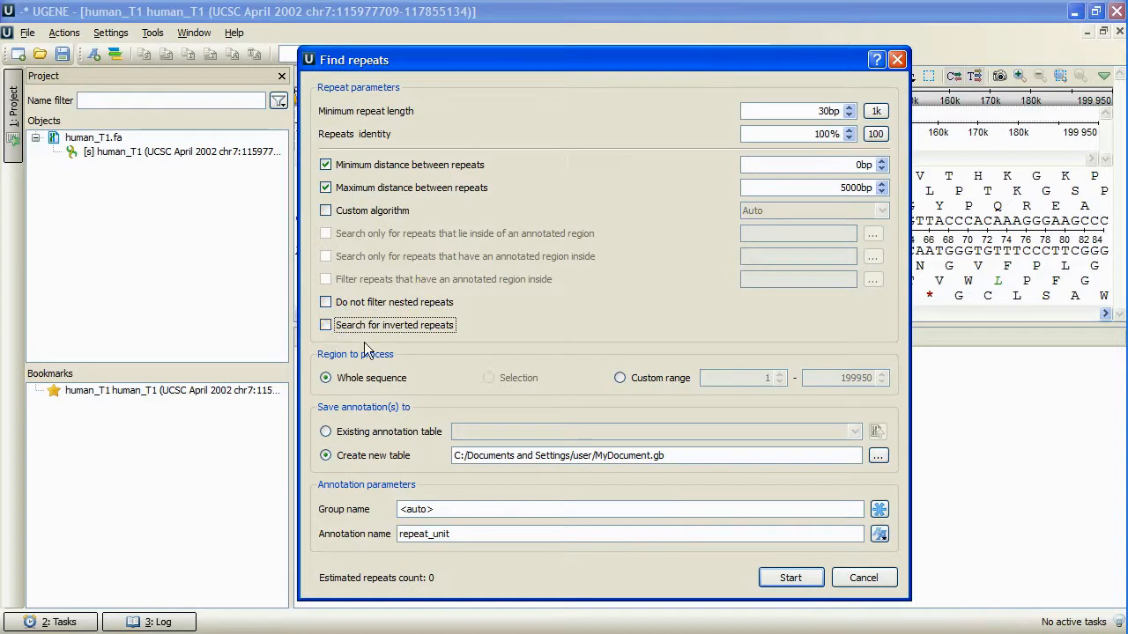
{"action": "mouse_move", "coordinate": [405, 381]}
{"action": "type", "text": "repeat_group"}
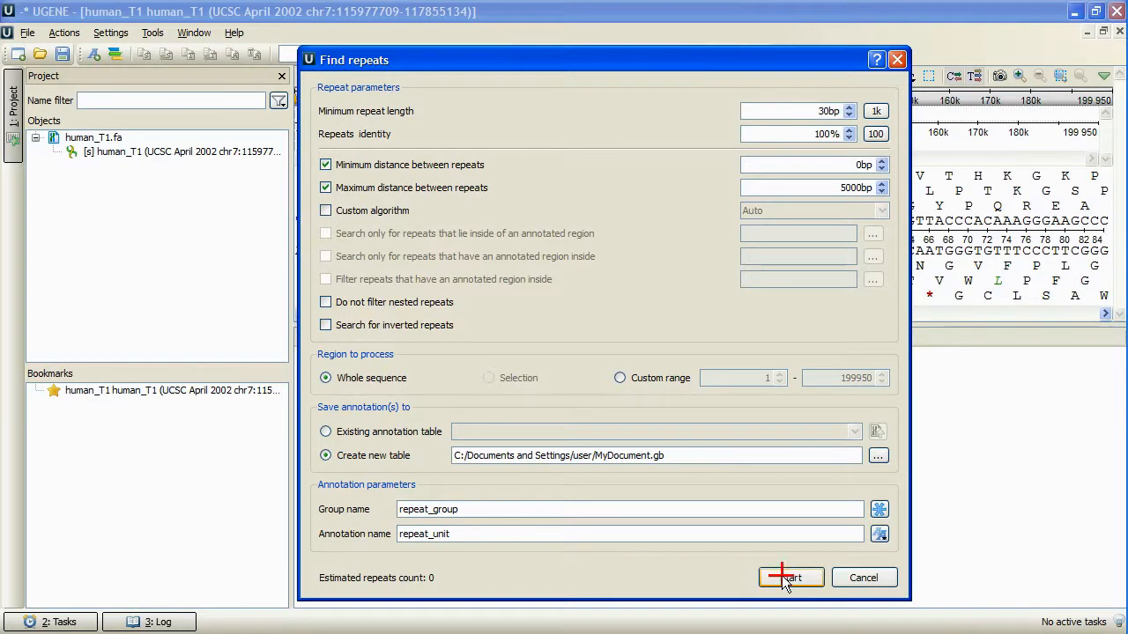
- Run the repeat search on the whole sequence and reveal the resulting repeat_group annotations
{"action": "left_click", "coordinate": [789, 578]}
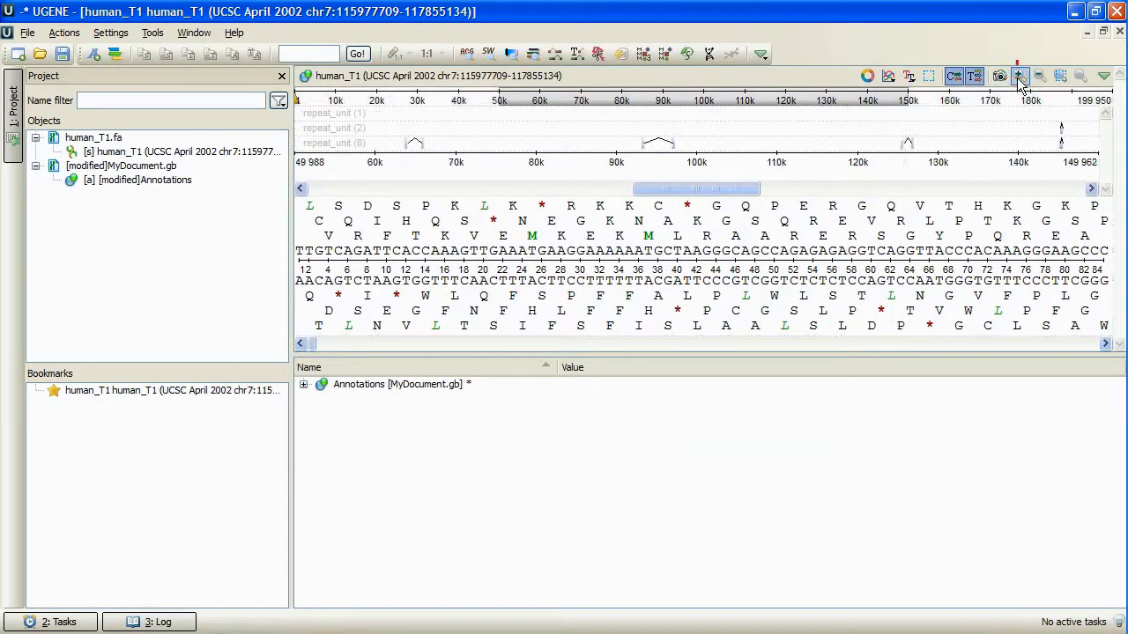
{"action": "left_click", "coordinate": [1018, 76]}
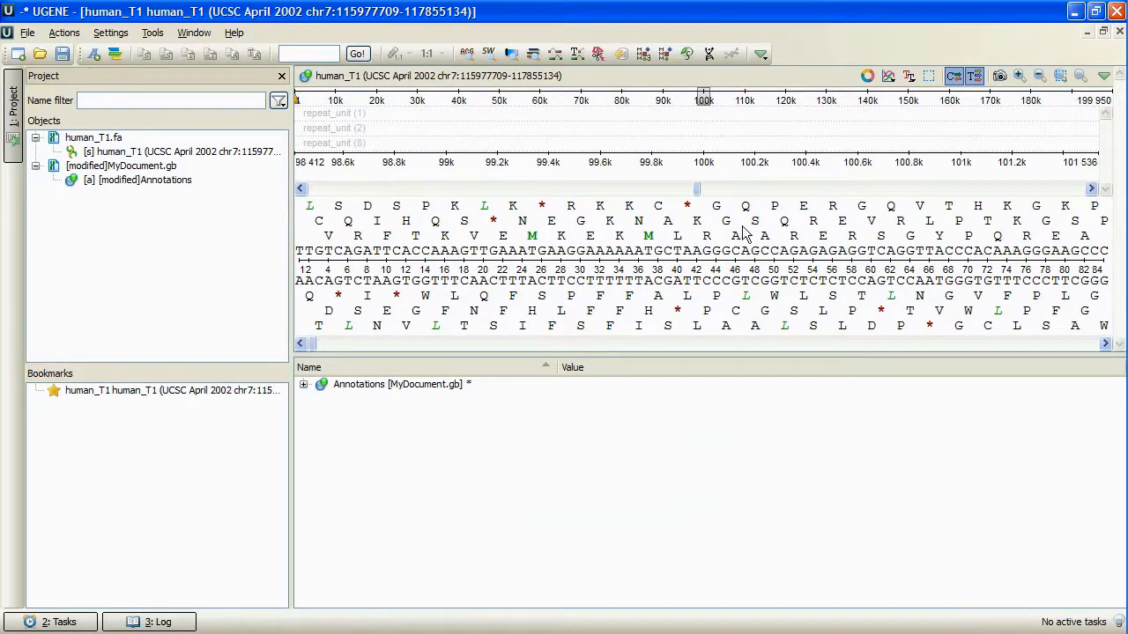
{"action": "left_click", "coordinate": [303, 384]}
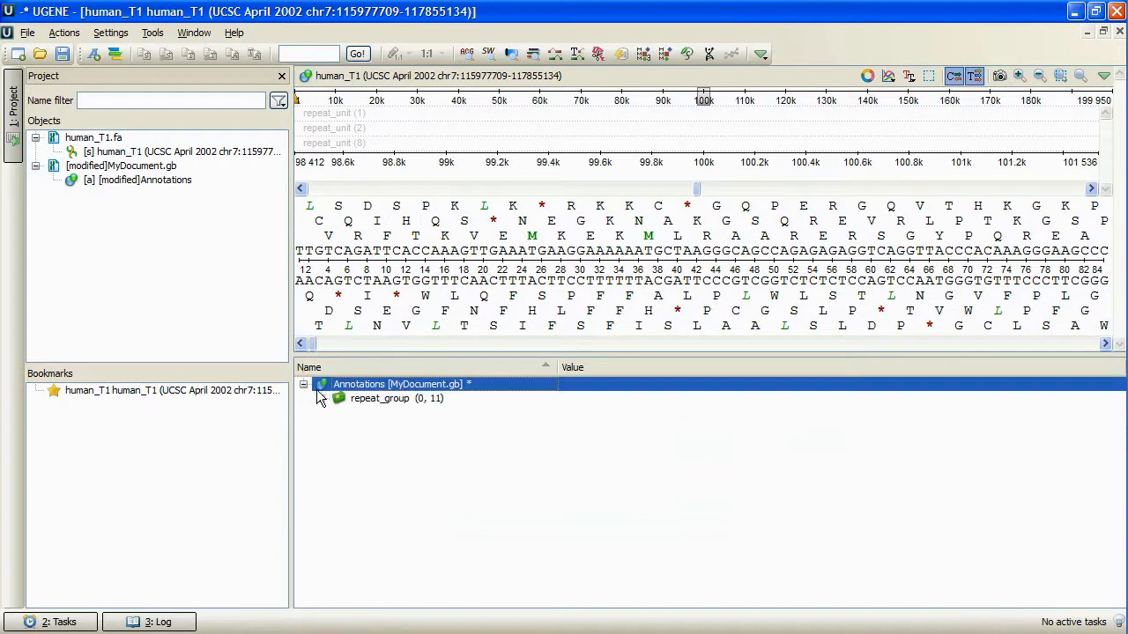
{"action": "left_click", "coordinate": [321, 398]}
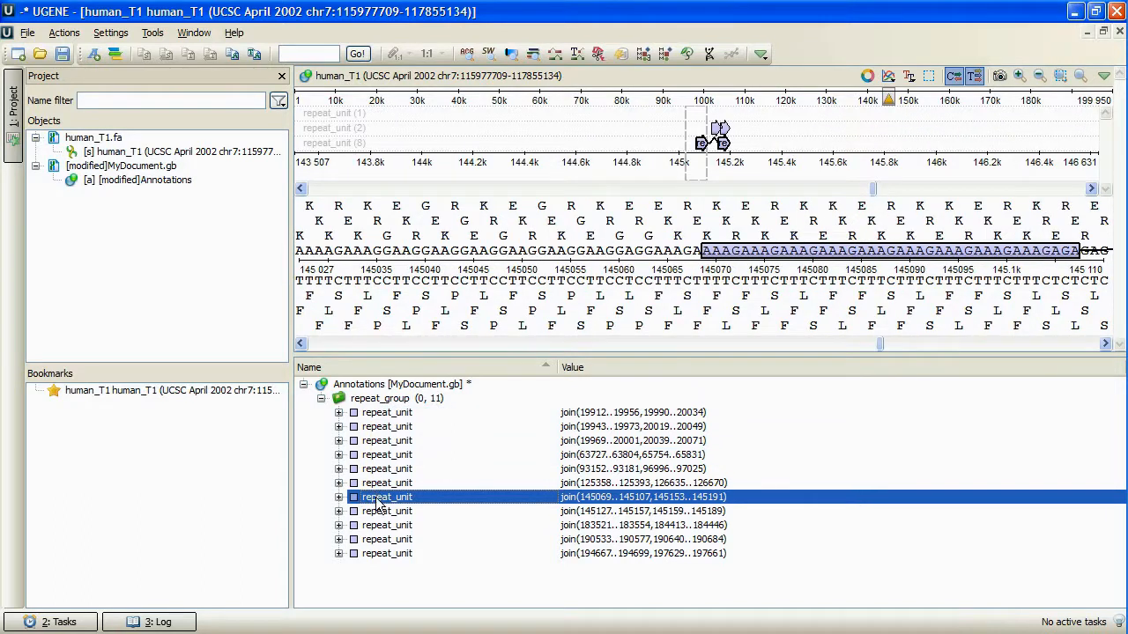
- Inspect repeat_unit entries near 190,600, at 19943..20049 and at 19969..20071 in the sequence
{"action": "left_click", "coordinate": [386, 539]}
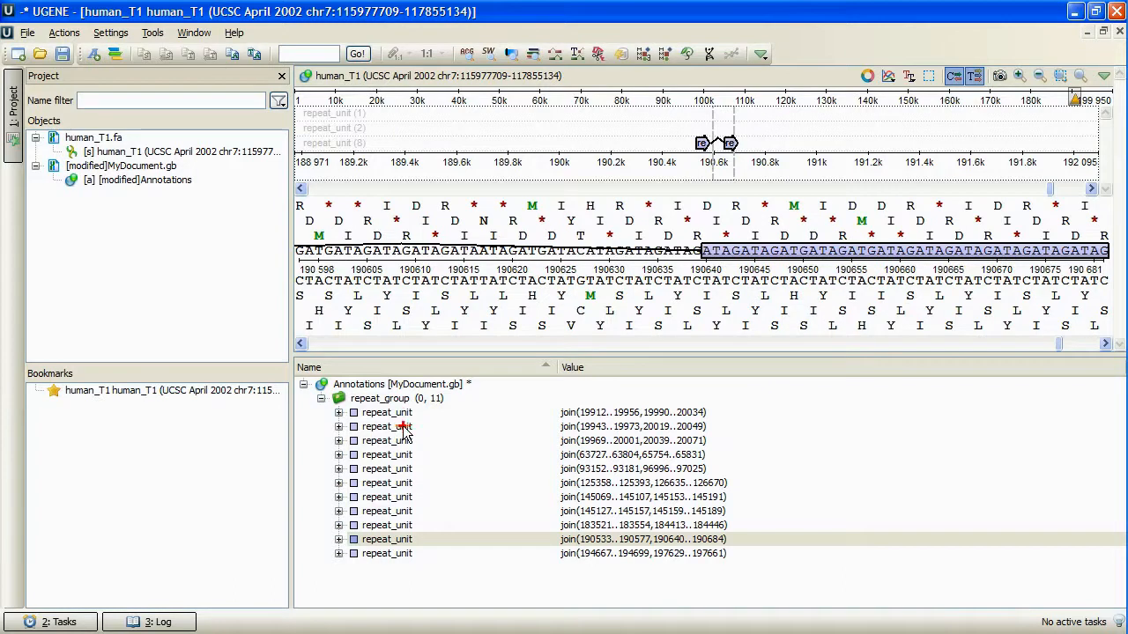
{"action": "left_click", "coordinate": [385, 426]}
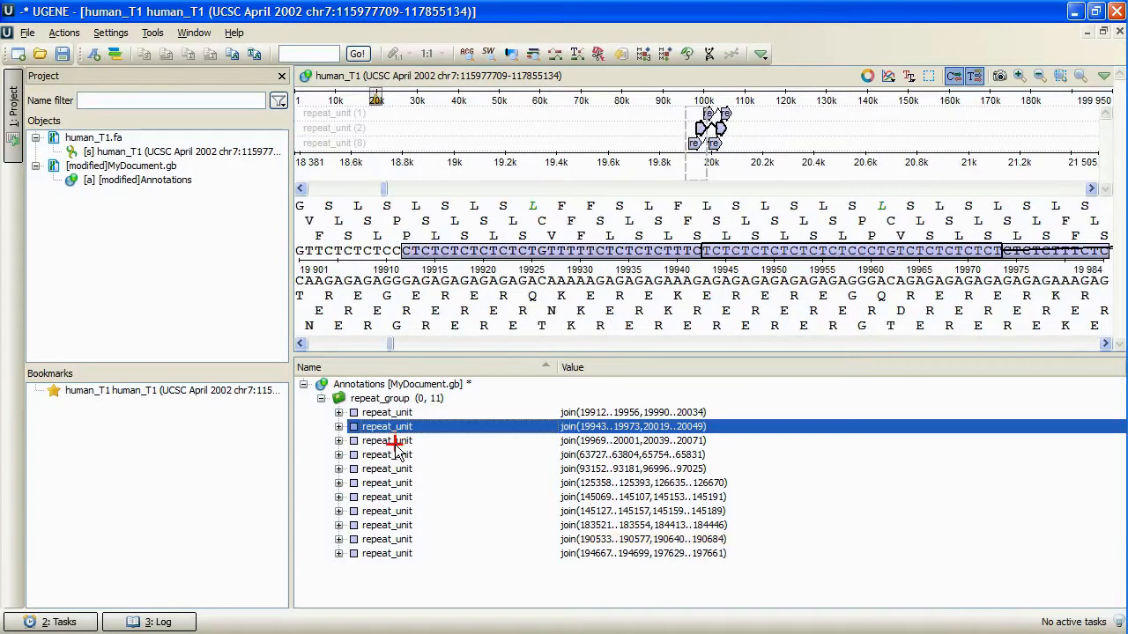
{"action": "left_click", "coordinate": [386, 440]}
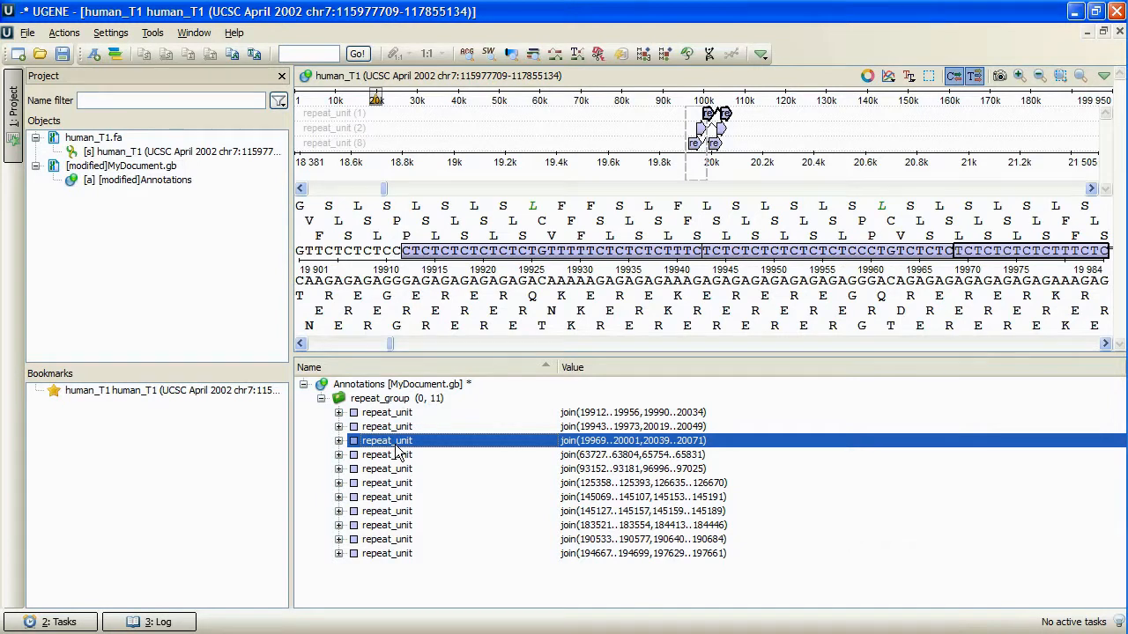
{"action": "mouse_move", "coordinate": [465, 212]}
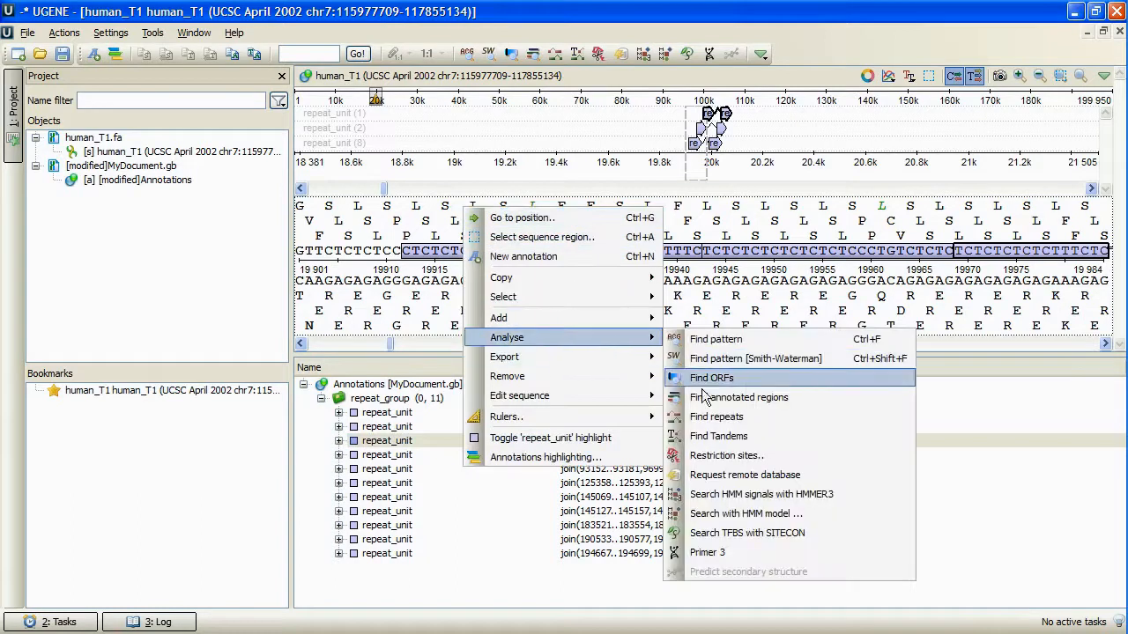
- Reopen Find repeats and try the 'inside annotated region' restriction, leaving it off
{"action": "left_click", "coordinate": [715, 416]}
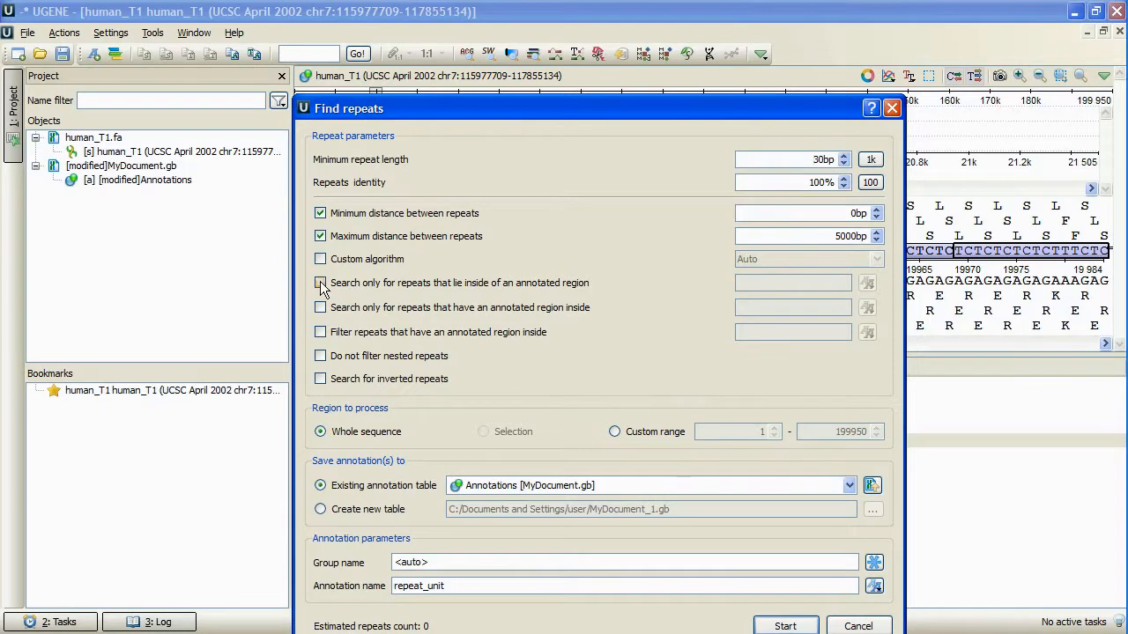
{"action": "left_click", "coordinate": [321, 282]}
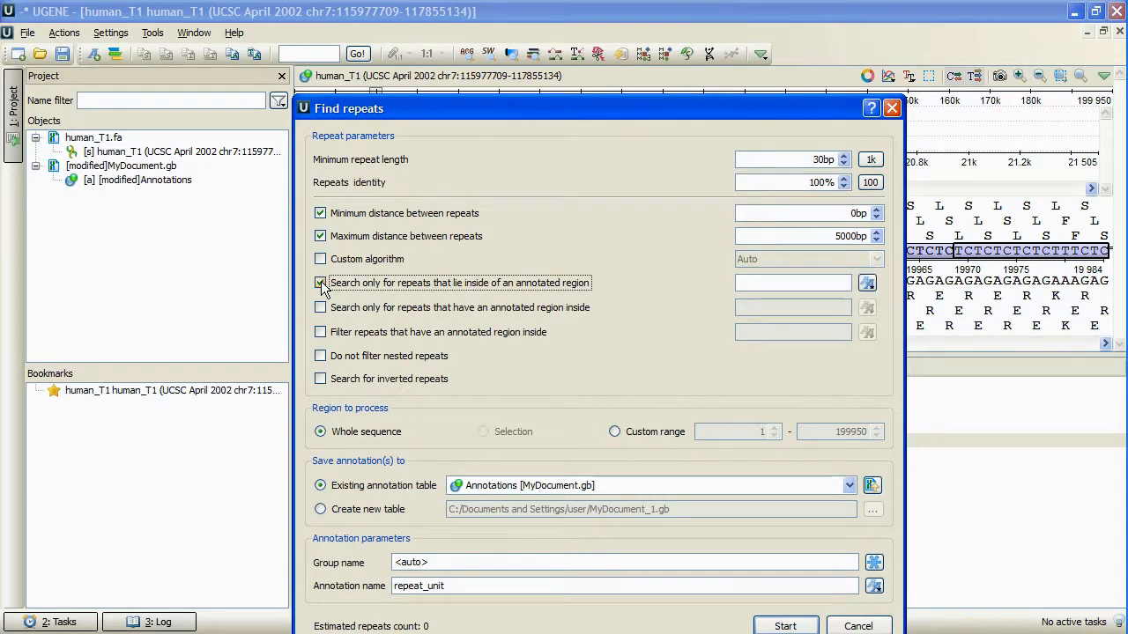
{"action": "left_click", "coordinate": [321, 282]}
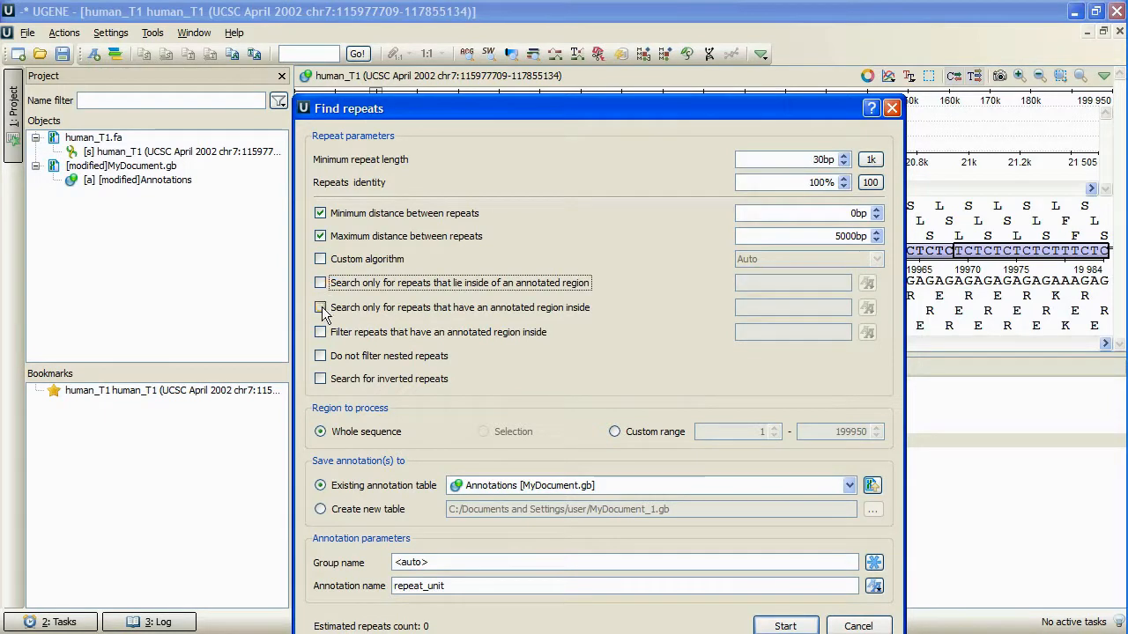
- Try the 'containing annotated region' and 'filter out' options, leaving both unchecked
{"action": "left_click", "coordinate": [320, 306]}
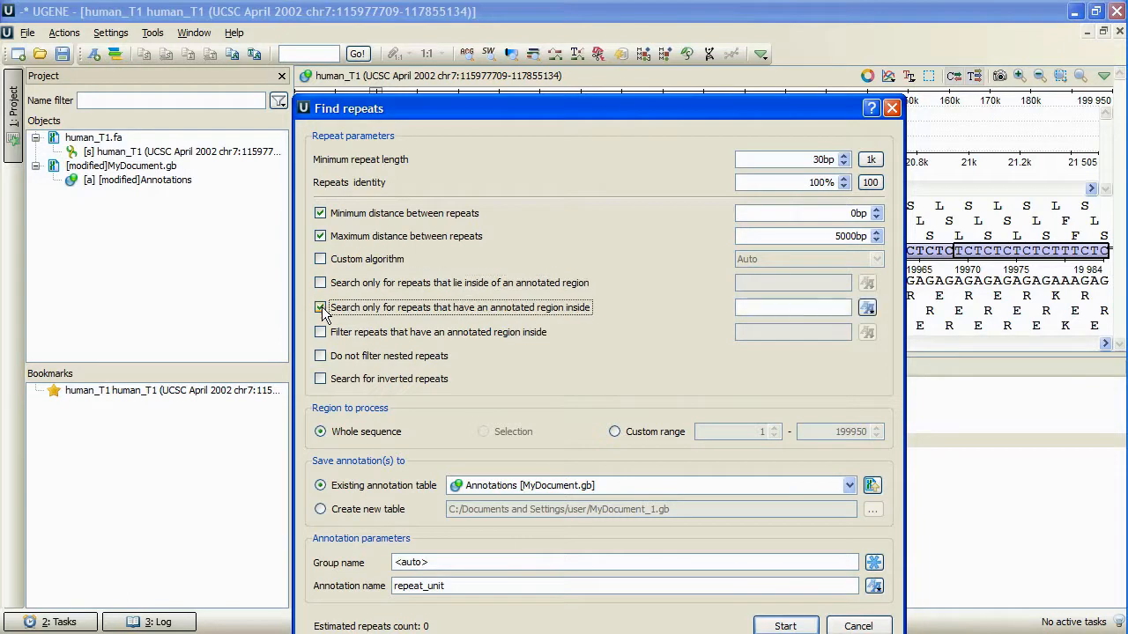
{"action": "left_click", "coordinate": [321, 307]}
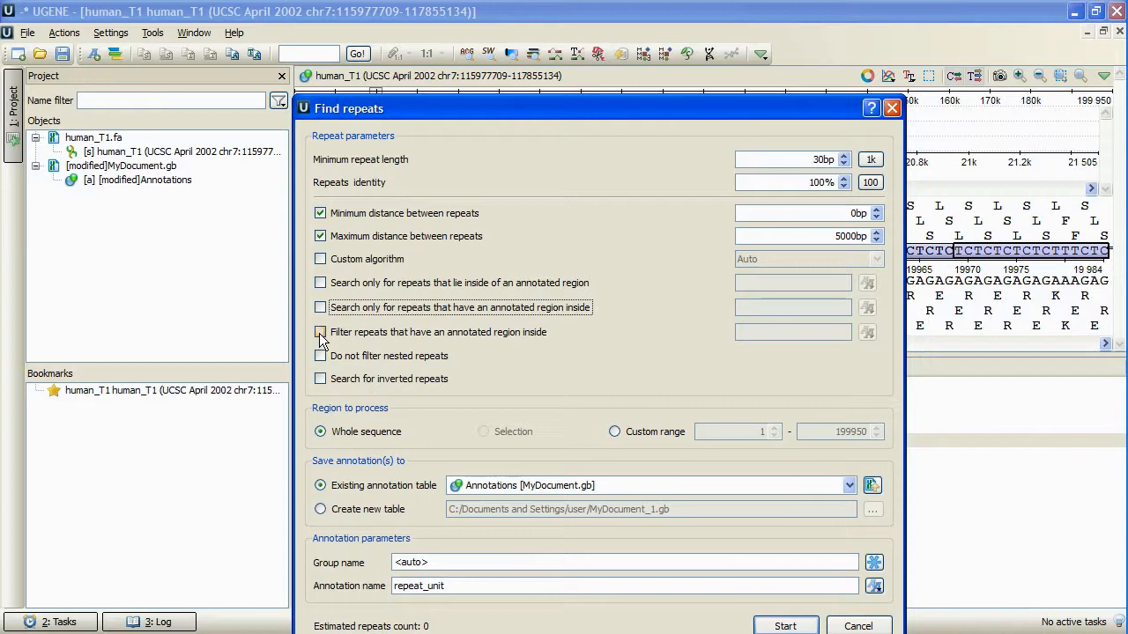
{"action": "left_click", "coordinate": [321, 331]}
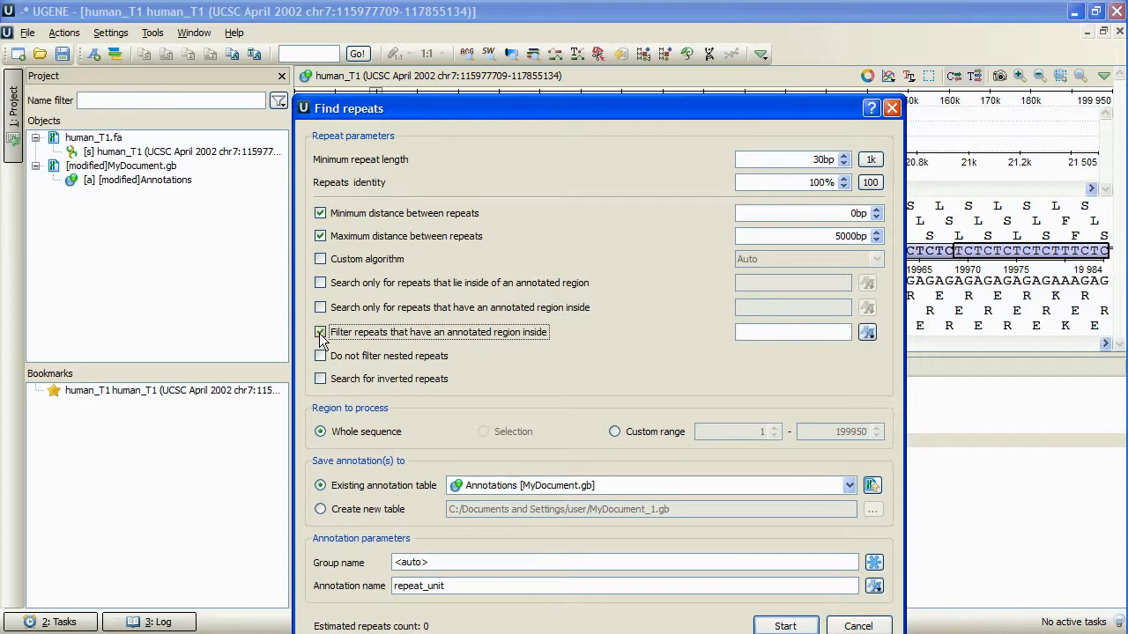
{"action": "left_click", "coordinate": [320, 331]}
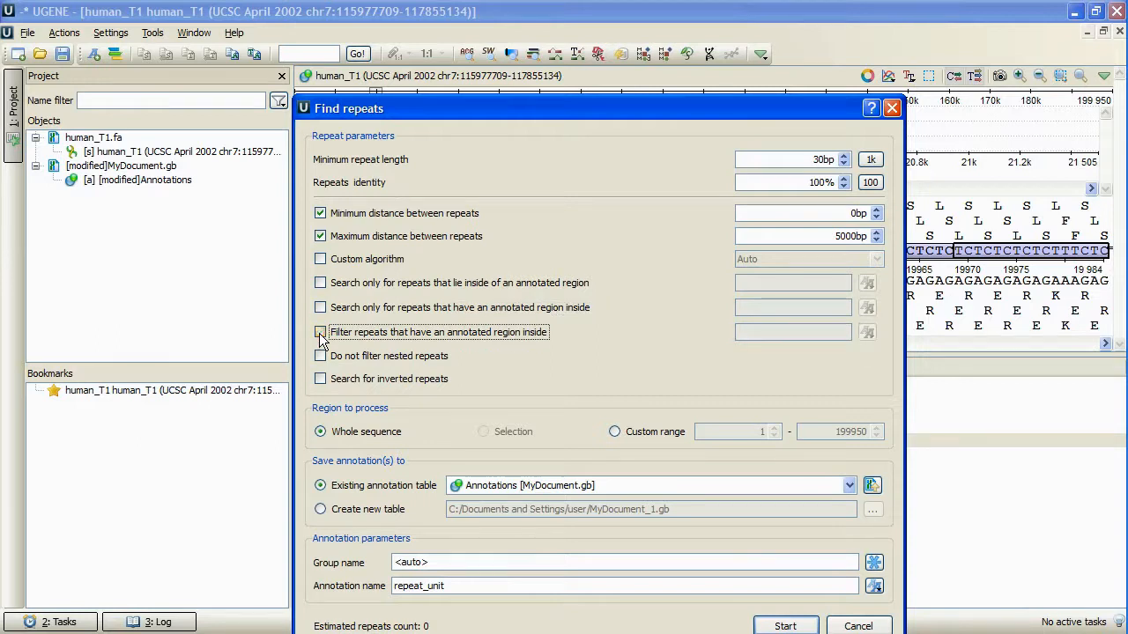
- Search for repeats of at least 9 bp only inside repeat_unit annotations and run it
{"action": "left_click", "coordinate": [320, 331]}
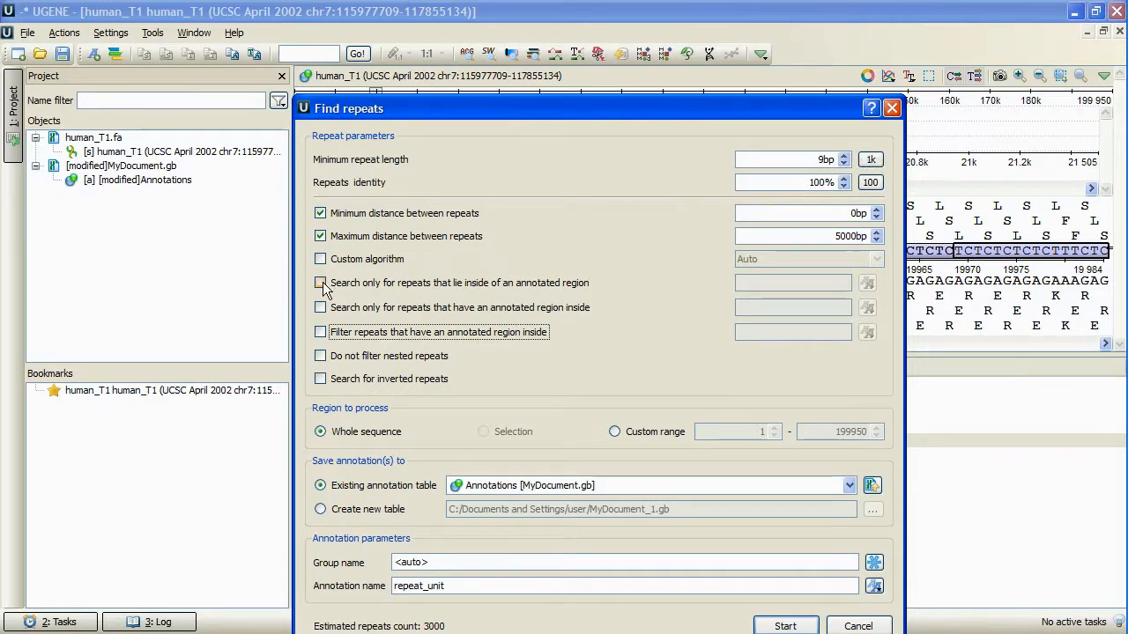
{"action": "left_click", "coordinate": [320, 282]}
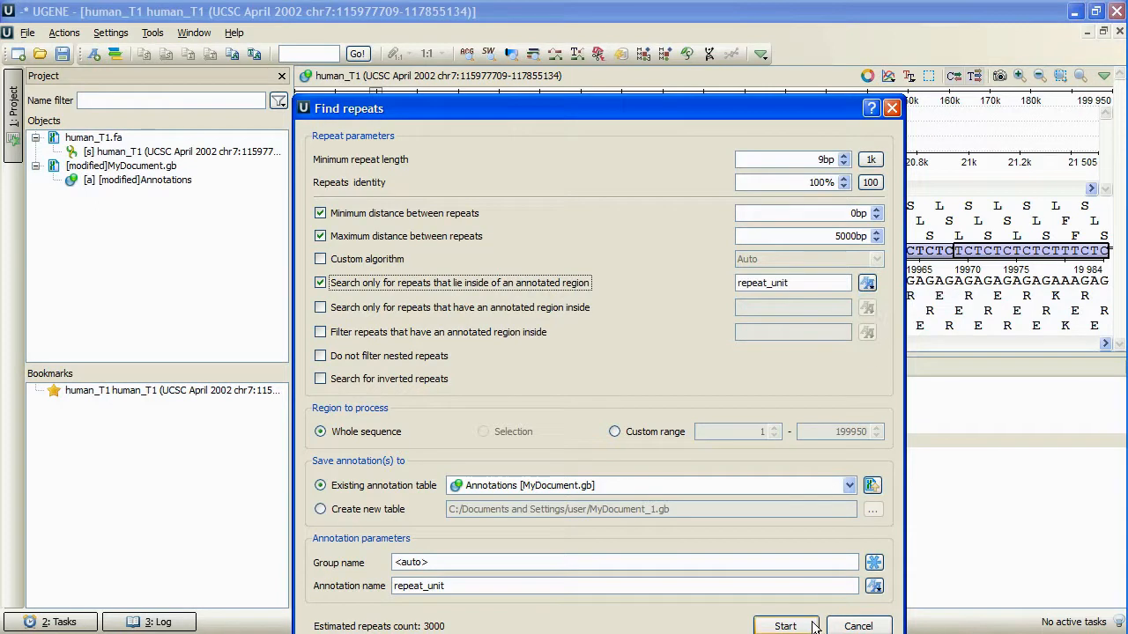
{"action": "left_click", "coordinate": [784, 625]}
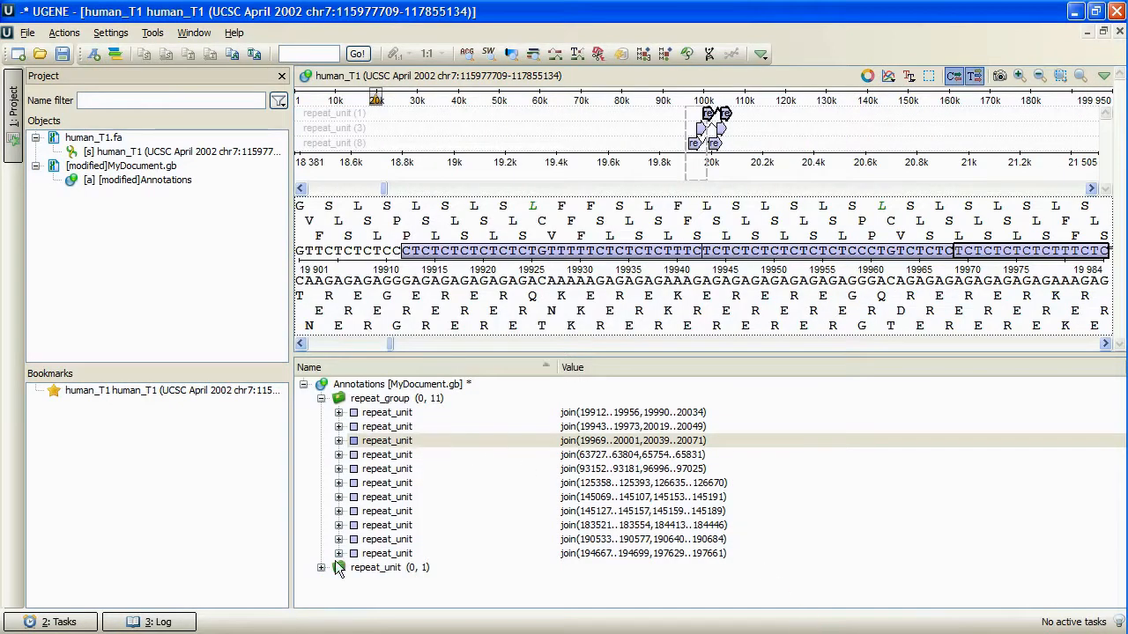
- Expand the new repeat_unit group and zoom to its nested repeat at 190533..190564
{"action": "left_click", "coordinate": [386, 582]}
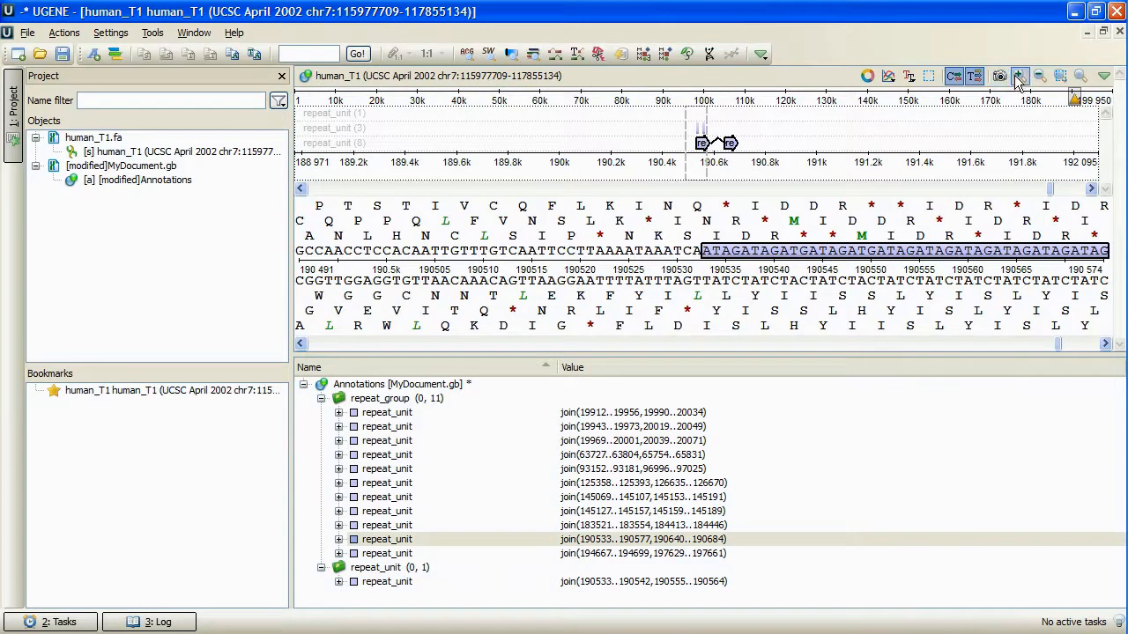
{"action": "left_click", "coordinate": [1018, 76]}
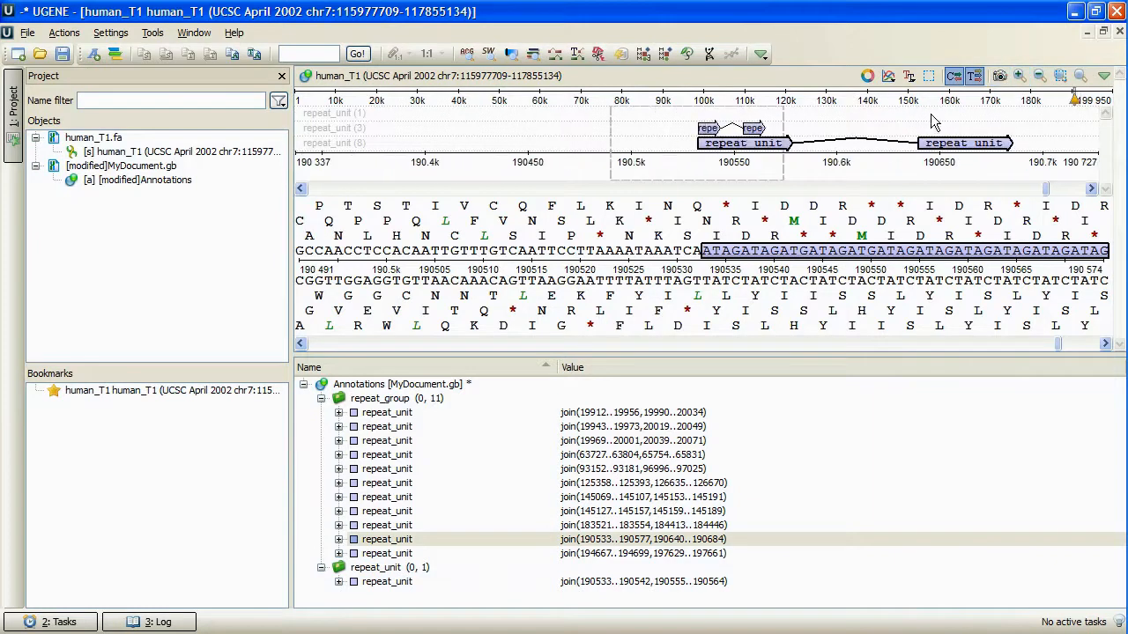